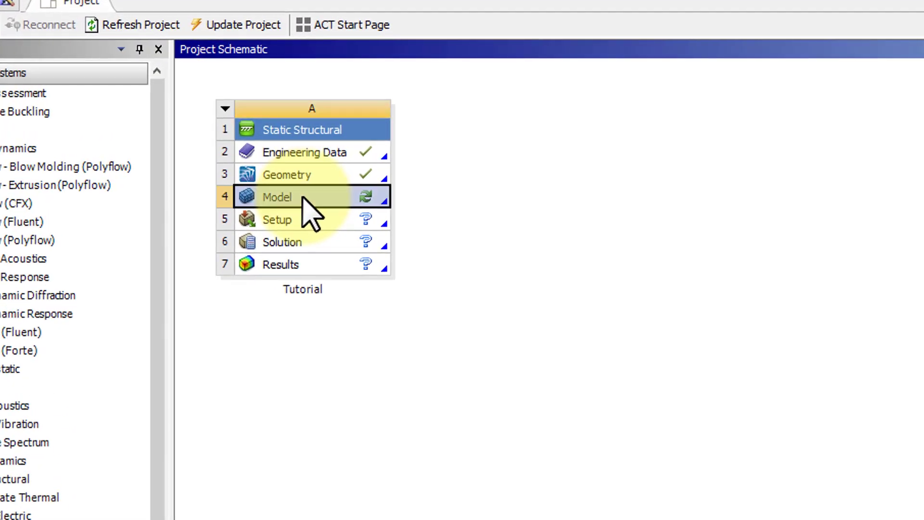
Launch the Static Structural Model cell (A4) in Mechanical from the Project Schematic
{"action": "right_click", "coordinate": [277, 196]}
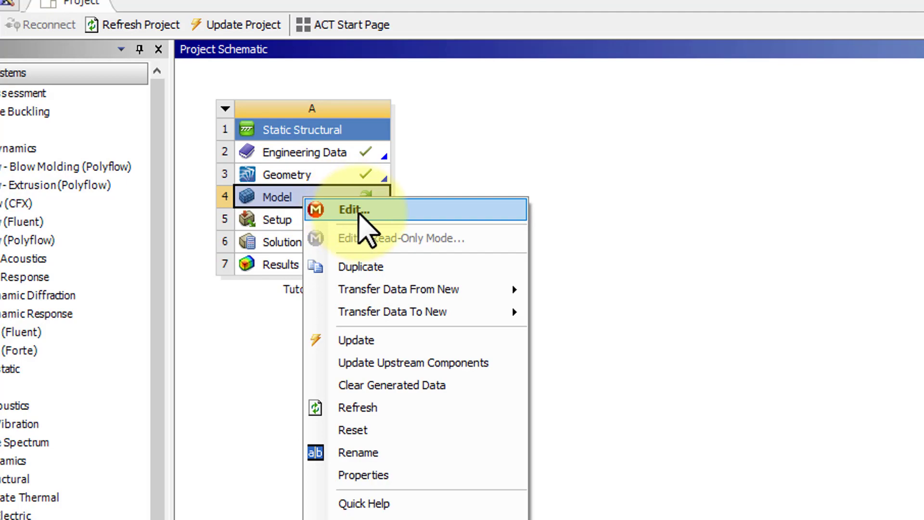
{"action": "left_click", "coordinate": [353, 210]}
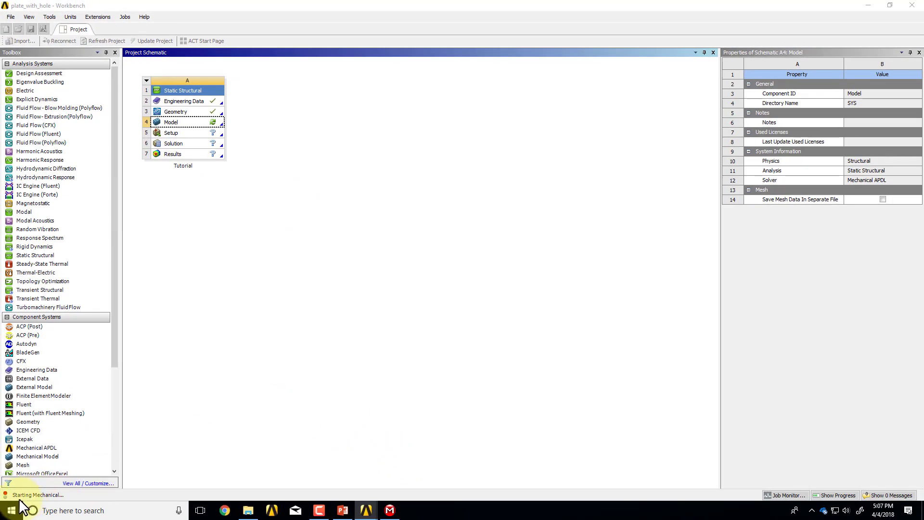
{"action": "mouse_move", "coordinate": [114, 472]}
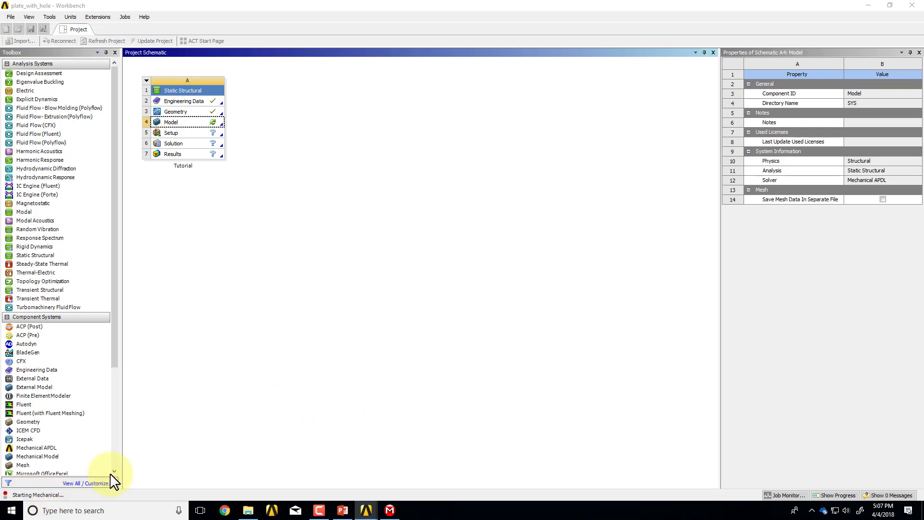
{"action": "double_click", "coordinate": [170, 122]}
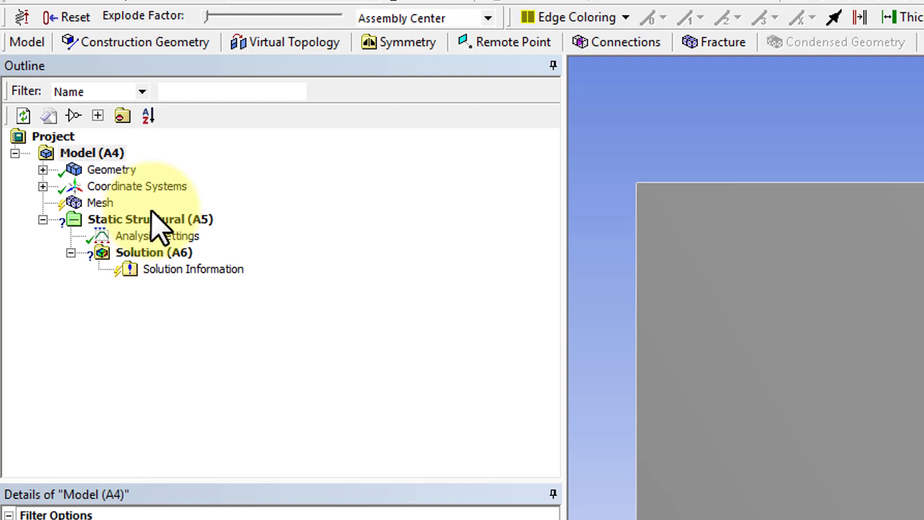
Select Mesh in the outline and update to generate the default plate mesh
{"action": "left_click", "coordinate": [99, 203]}
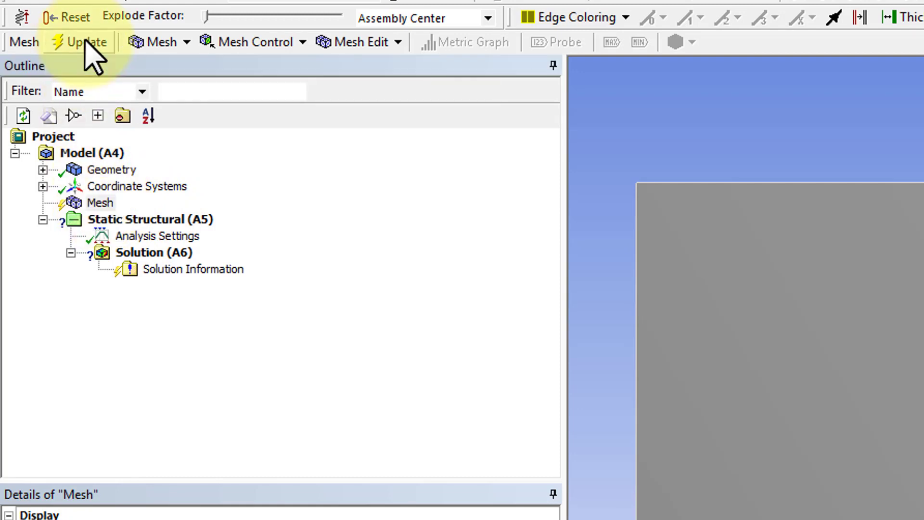
{"action": "left_click", "coordinate": [86, 41]}
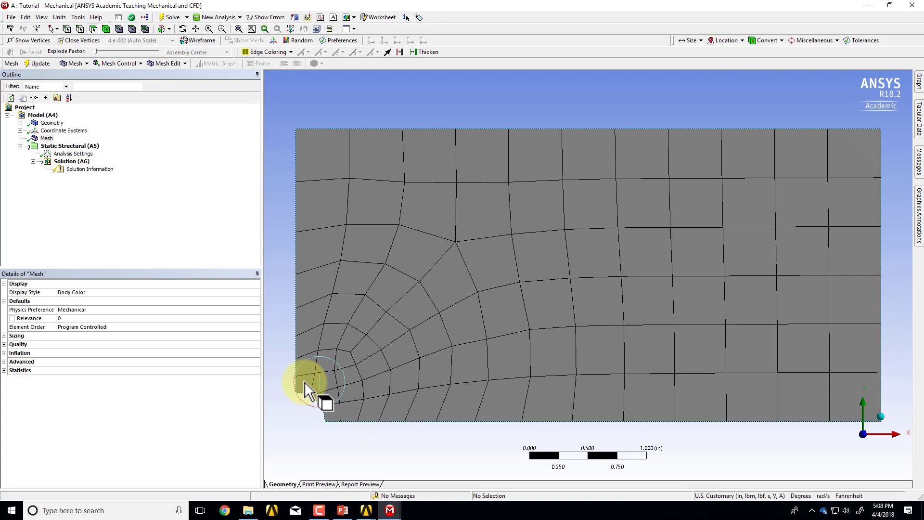
{"action": "mouse_move", "coordinate": [124, 375]}
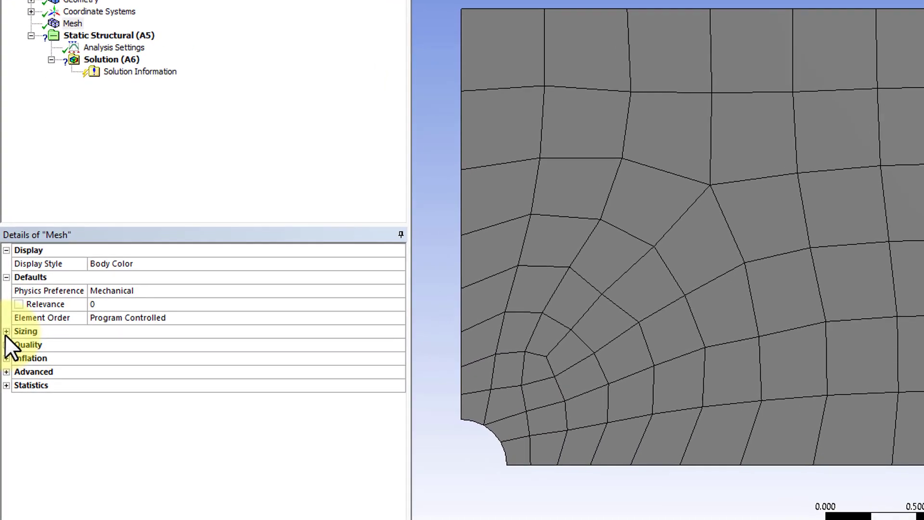
Under Sizing, set Curvature Normal Angle to 10° and regenerate the mesh
{"action": "left_click", "coordinate": [6, 330]}
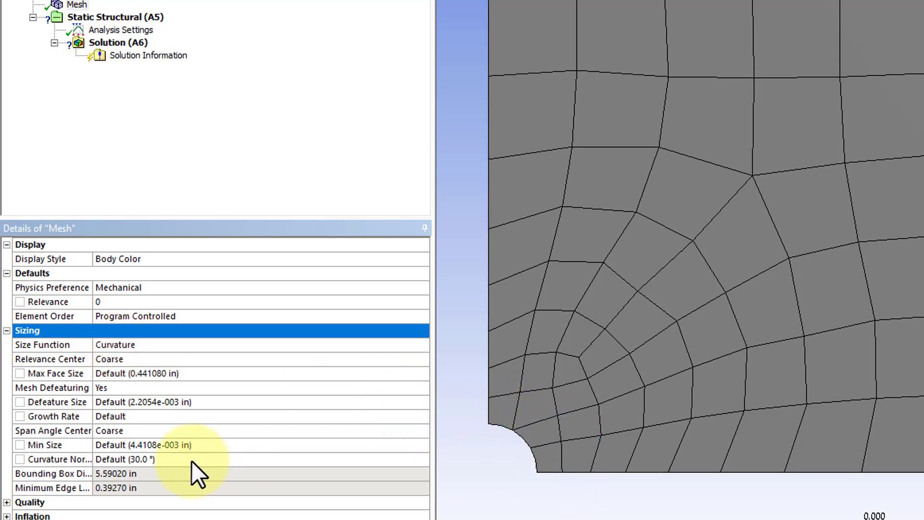
{"action": "mouse_move", "coordinate": [83, 447]}
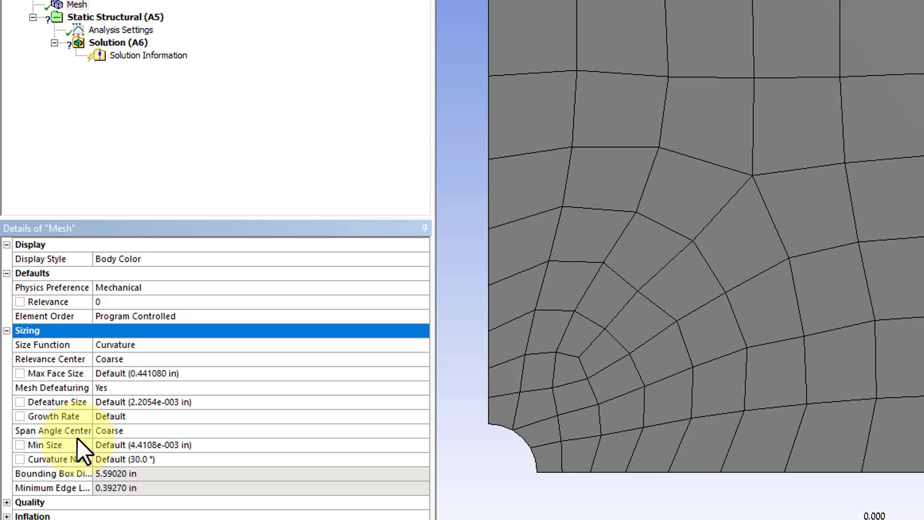
{"action": "mouse_move", "coordinate": [91, 277]}
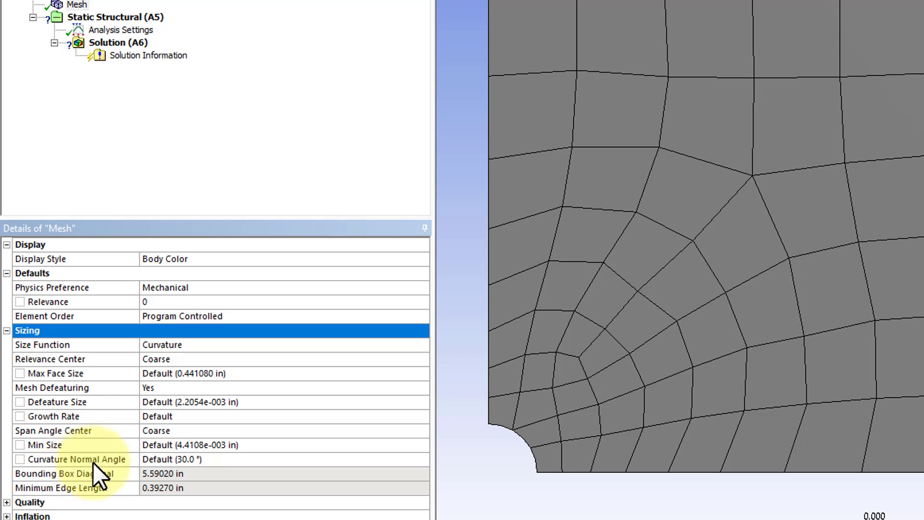
{"action": "mouse_move", "coordinate": [327, 477]}
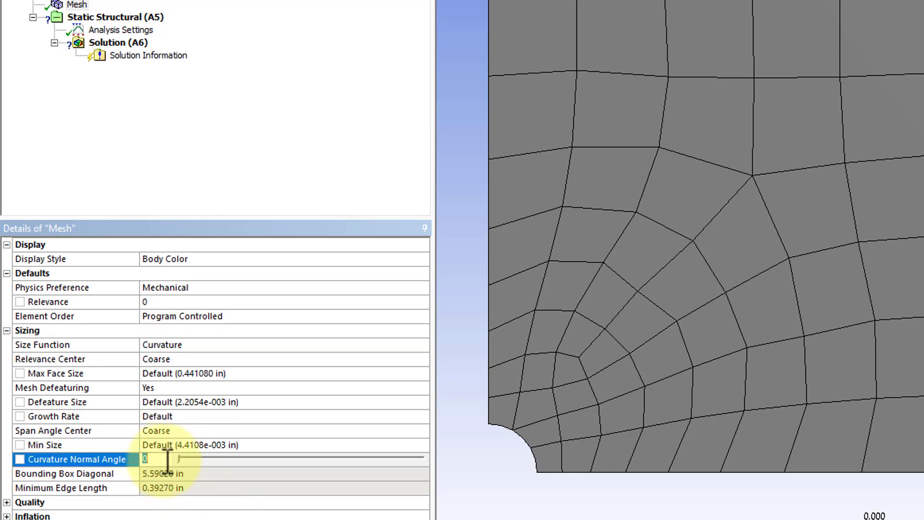
{"action": "type", "text": "10"}
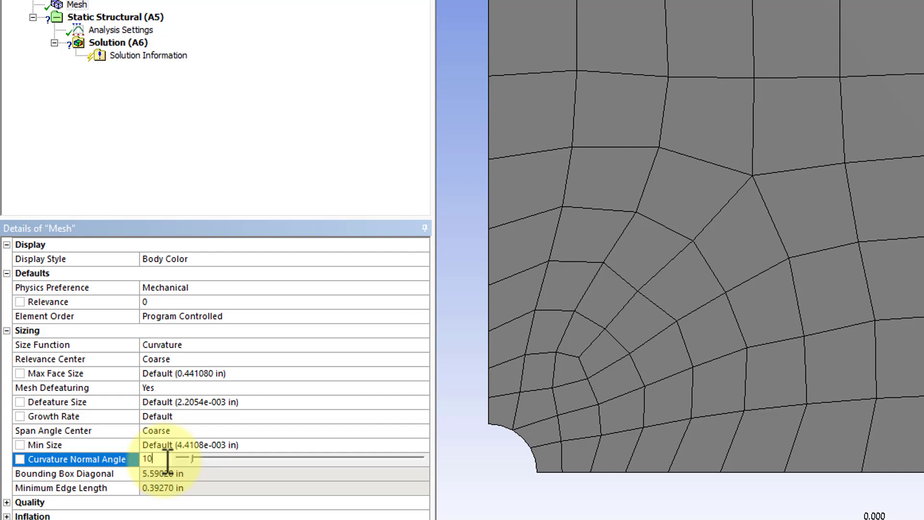
{"action": "key", "text": "Return"}
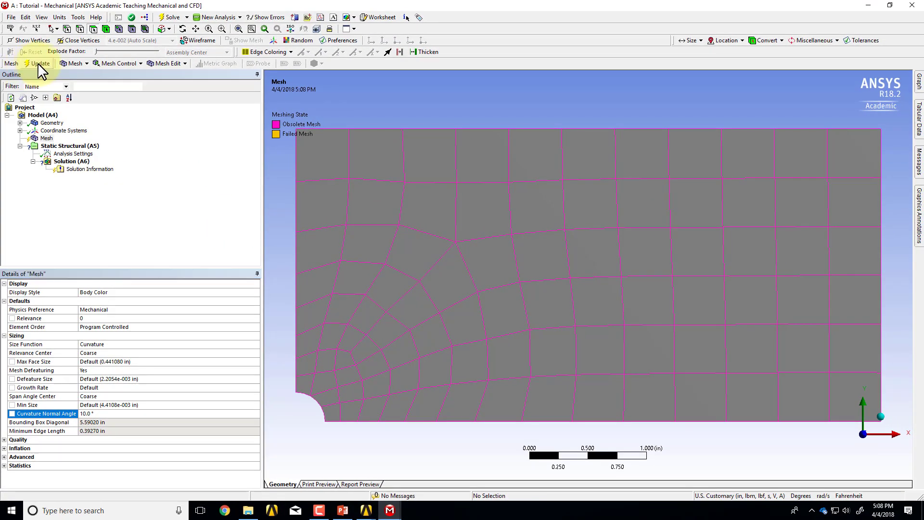
{"action": "left_click", "coordinate": [38, 63]}
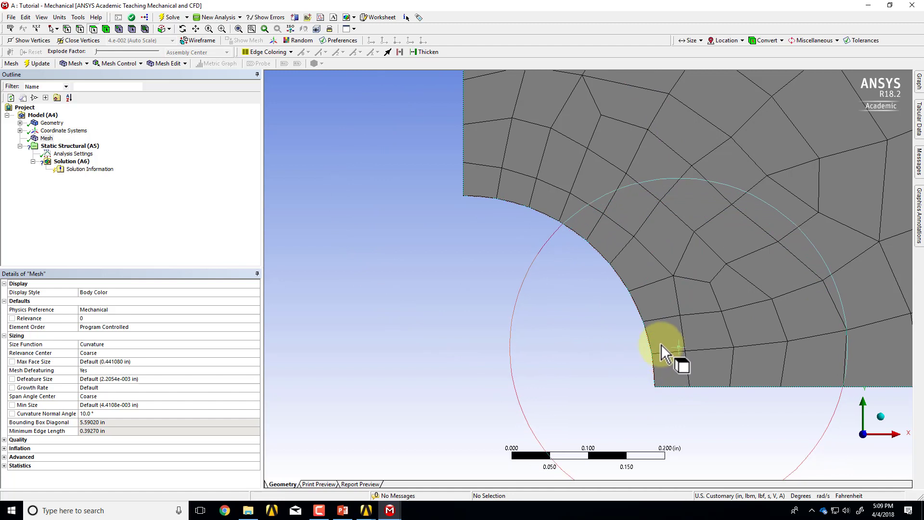
{"action": "mouse_move", "coordinate": [642, 298]}
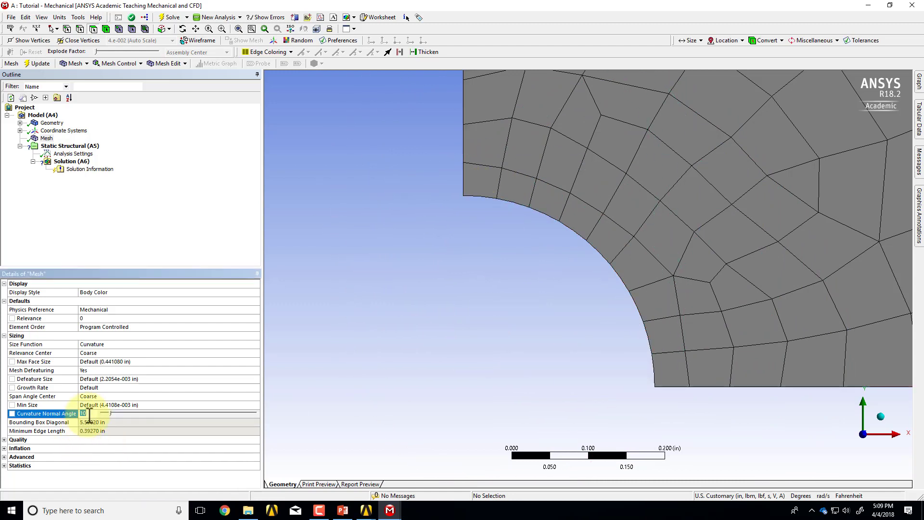
Lower Curvature Normal Angle to 2° and regenerate, refining the mesh around the hole
{"action": "type", "text": "2.0 °"}
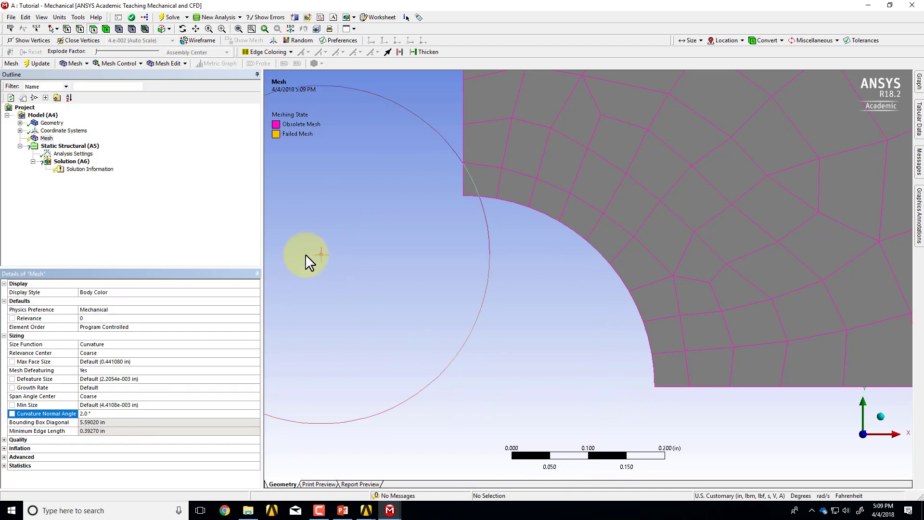
{"action": "mouse_move", "coordinate": [39, 64]}
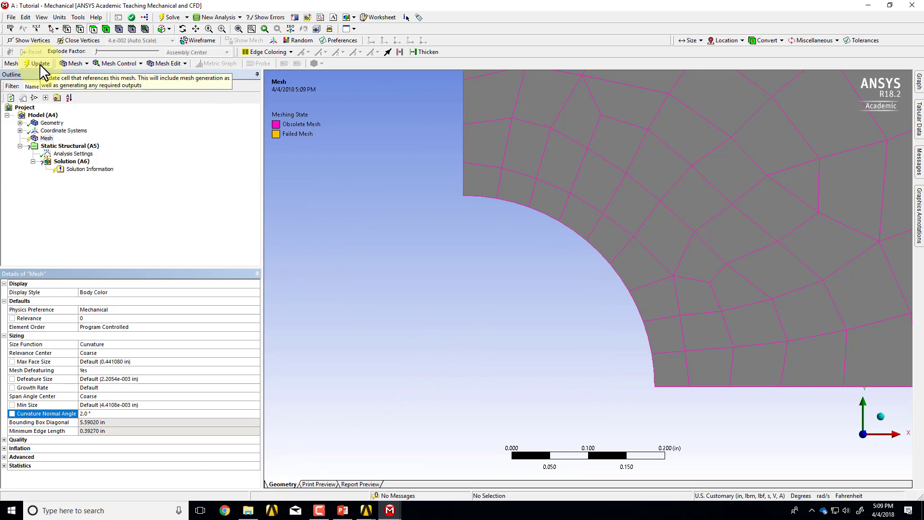
{"action": "left_click", "coordinate": [38, 64]}
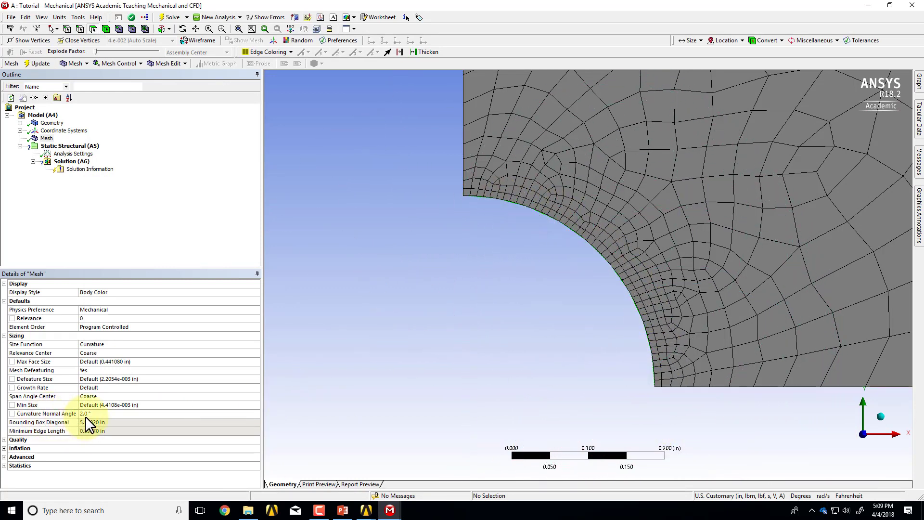
{"action": "scroll", "scroll_direction": "down", "scroll_amount": 3}
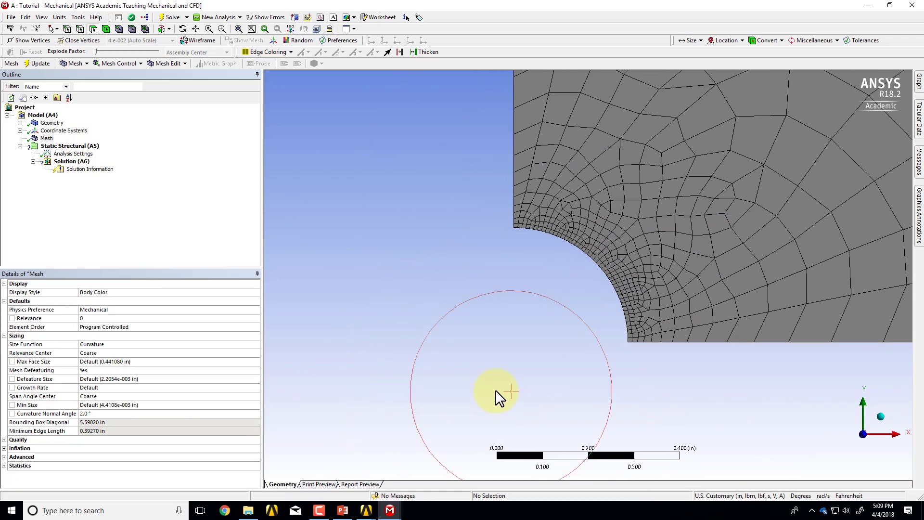
{"action": "scroll", "scroll_direction": "down", "scroll_amount": 3}
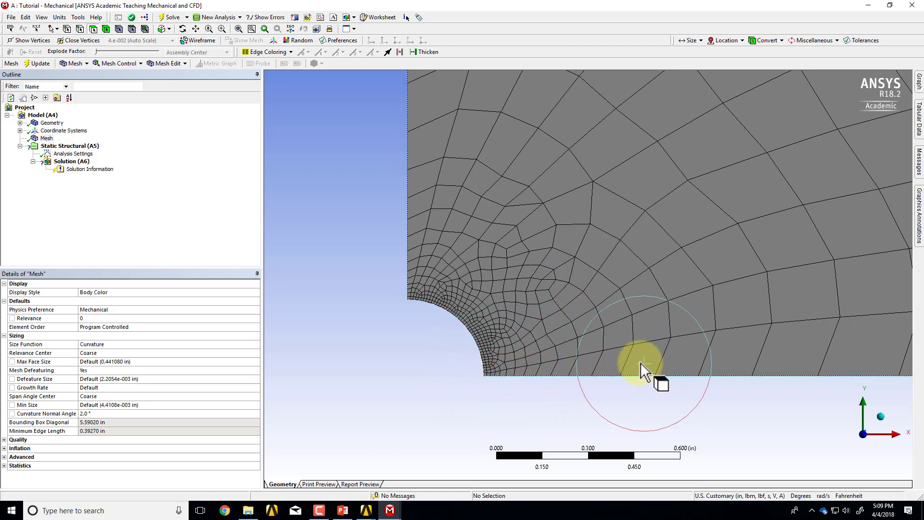
{"action": "mouse_move", "coordinate": [580, 363]}
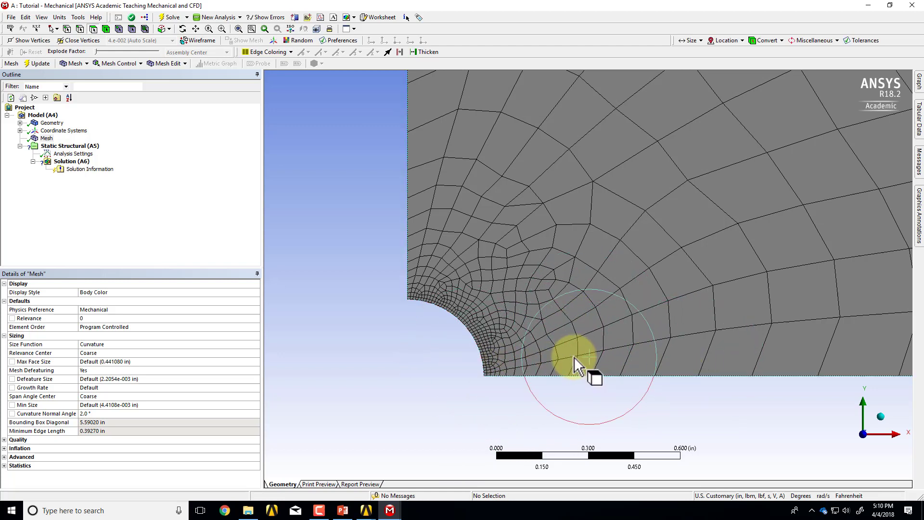
{"action": "mouse_move", "coordinate": [642, 344]}
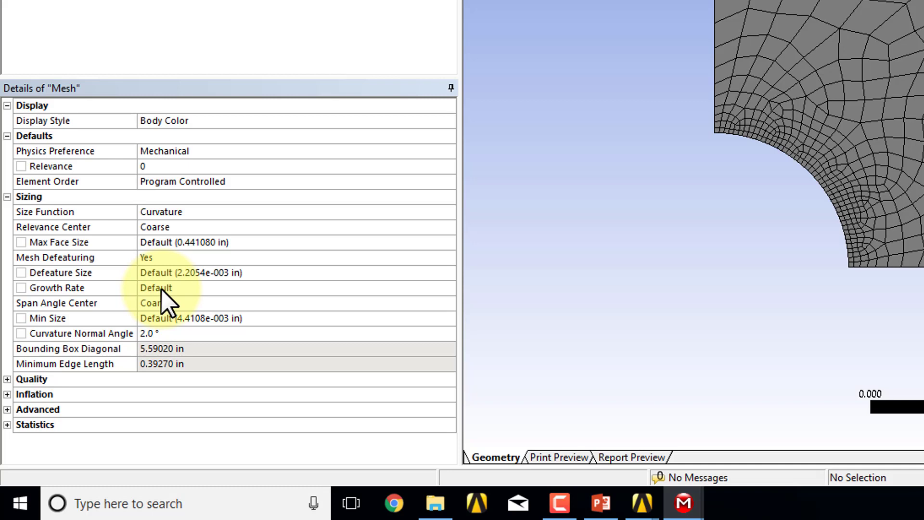
{"action": "mouse_move", "coordinate": [180, 307]}
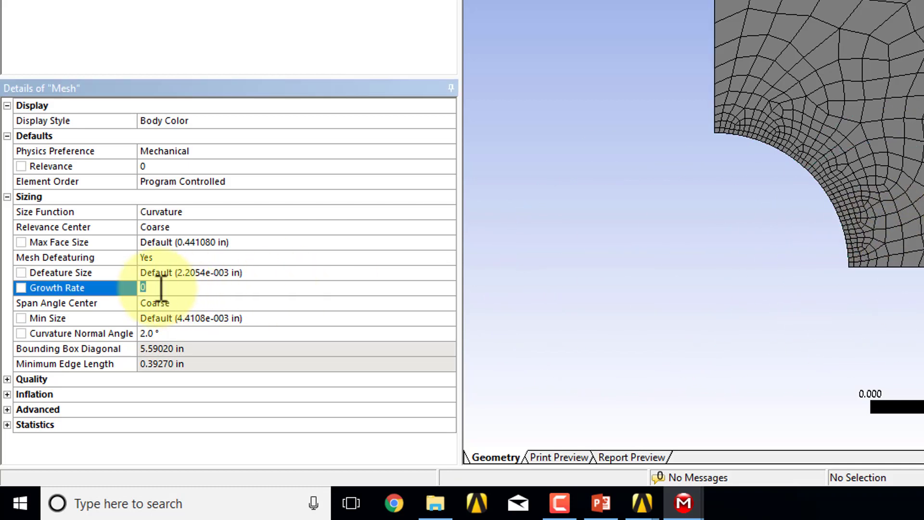
Remesh with growth rate 1.20, then lower Growth Rate to 1.1 for a smoother transition
{"action": "type", "text": "1.20"}
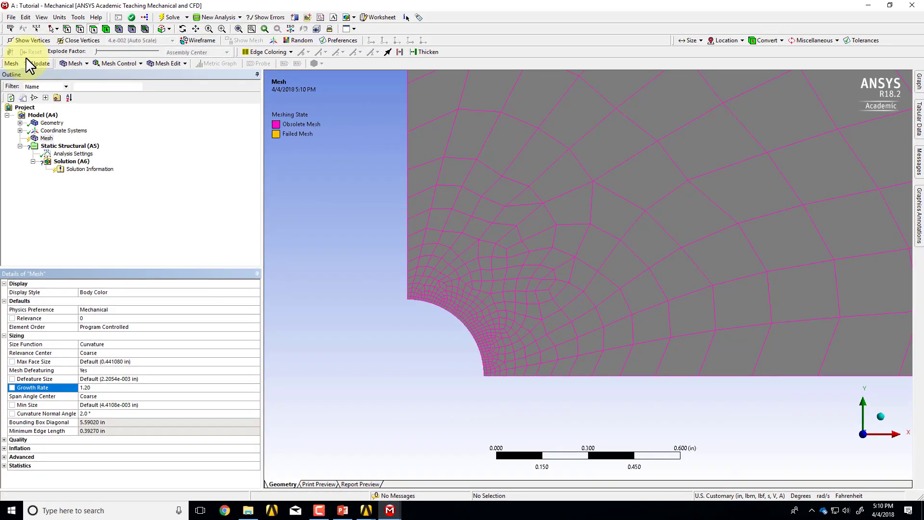
{"action": "left_click", "coordinate": [38, 63]}
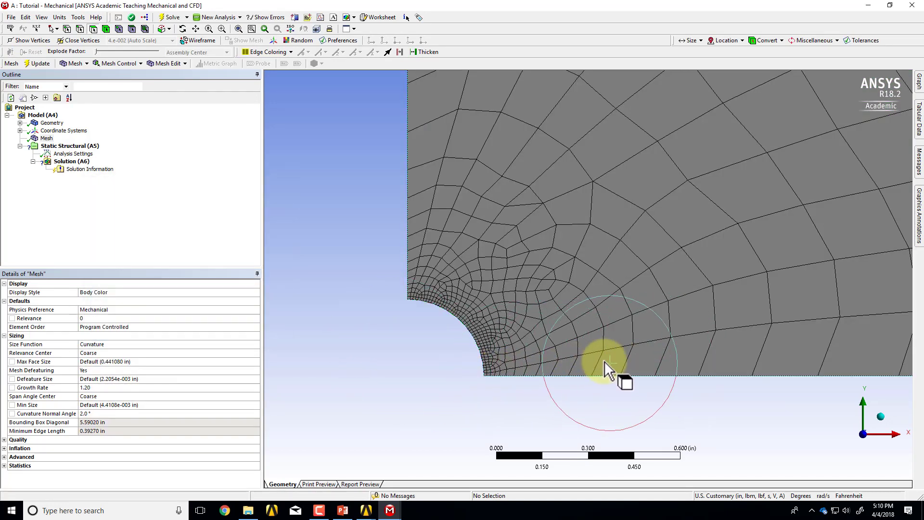
{"action": "mouse_move", "coordinate": [566, 369]}
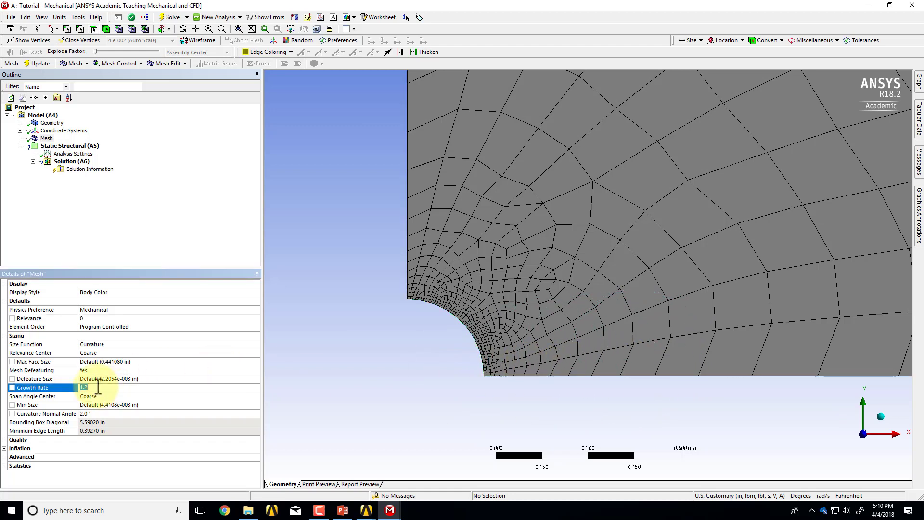
{"action": "type", "text": "1.10"}
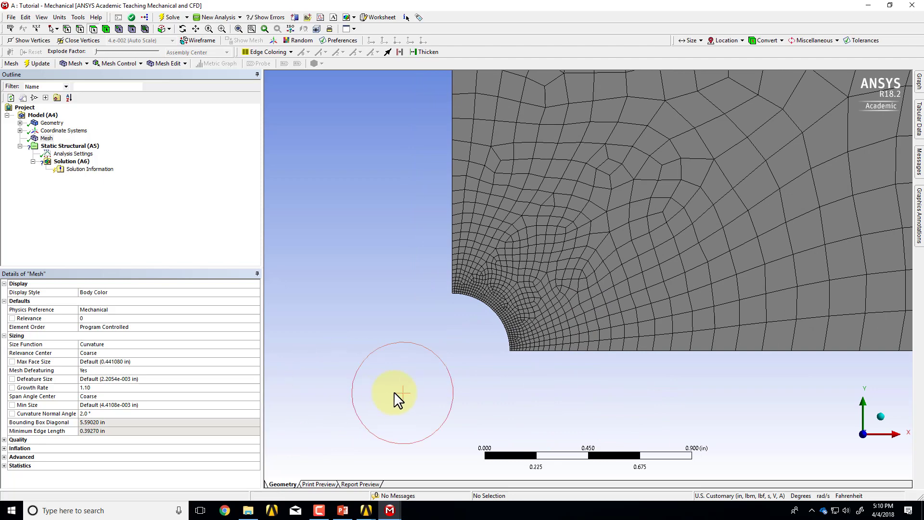
{"action": "scroll", "scroll_direction": "down", "scroll_amount": 3}
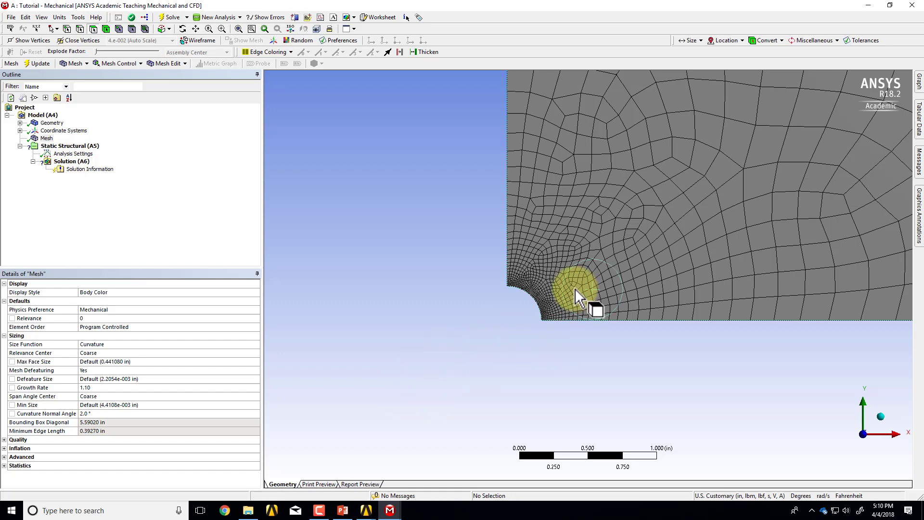
{"action": "mouse_move", "coordinate": [619, 277]}
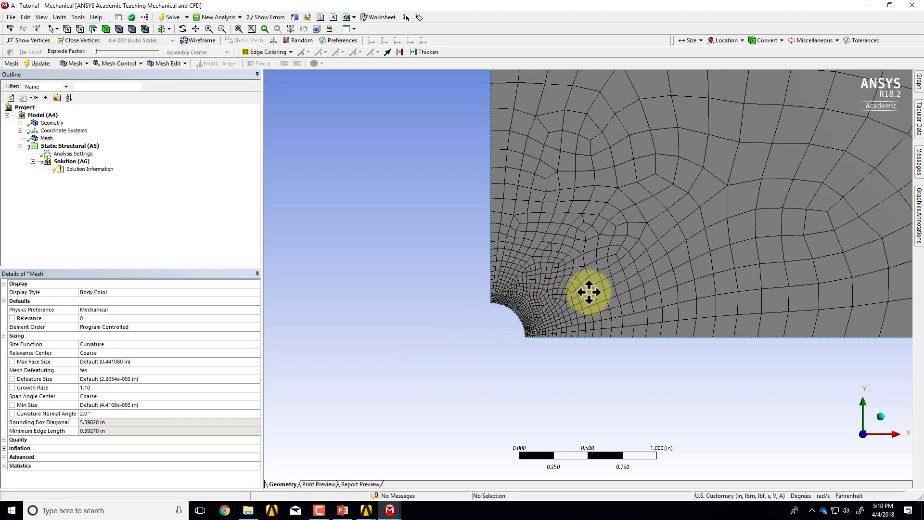
{"action": "scroll", "scroll_direction": "down", "scroll_amount": 3}
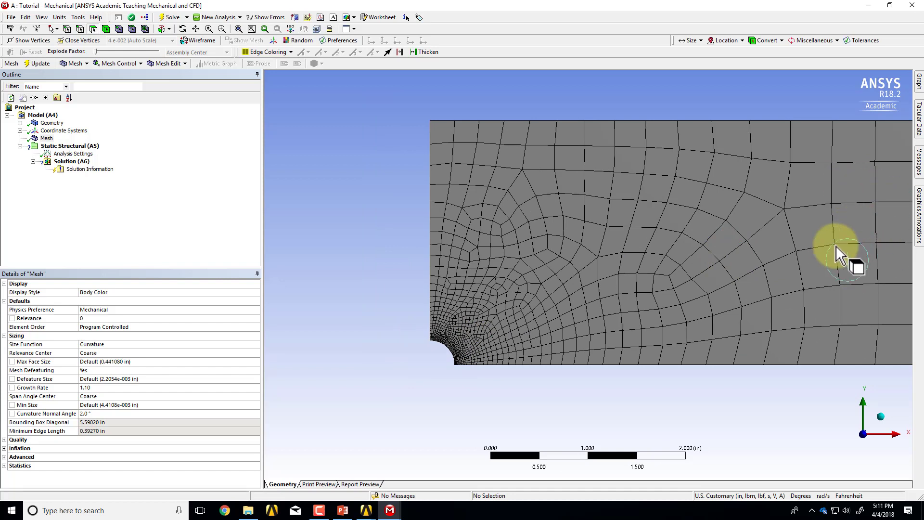
{"action": "mouse_move", "coordinate": [867, 217]}
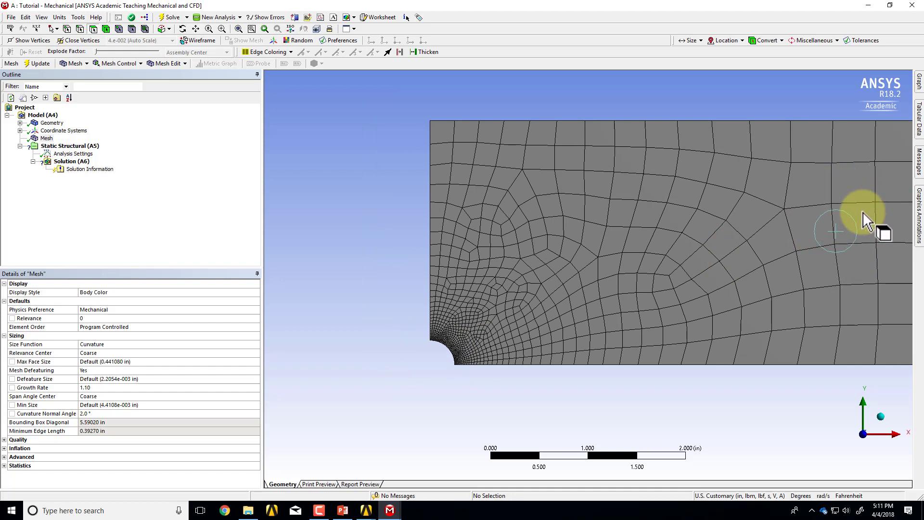
{"action": "mouse_move", "coordinate": [527, 372]}
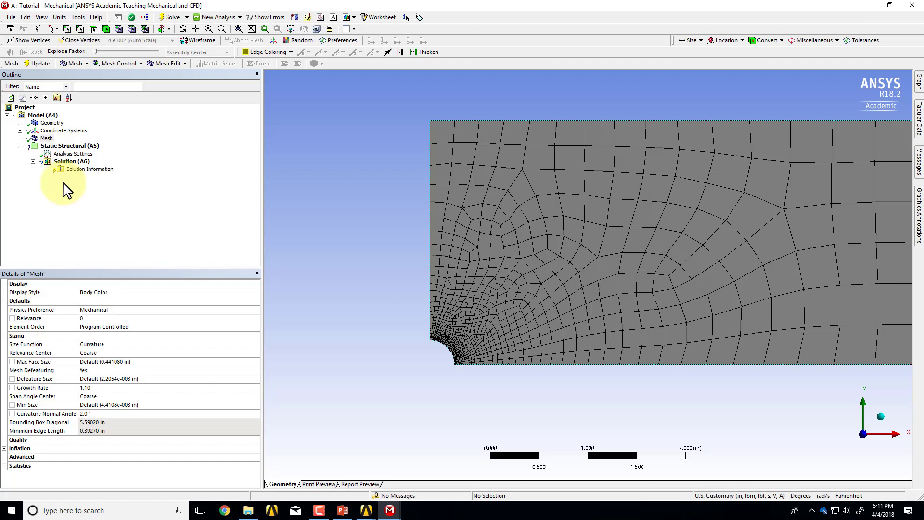
{"action": "mouse_move", "coordinate": [377, 297]}
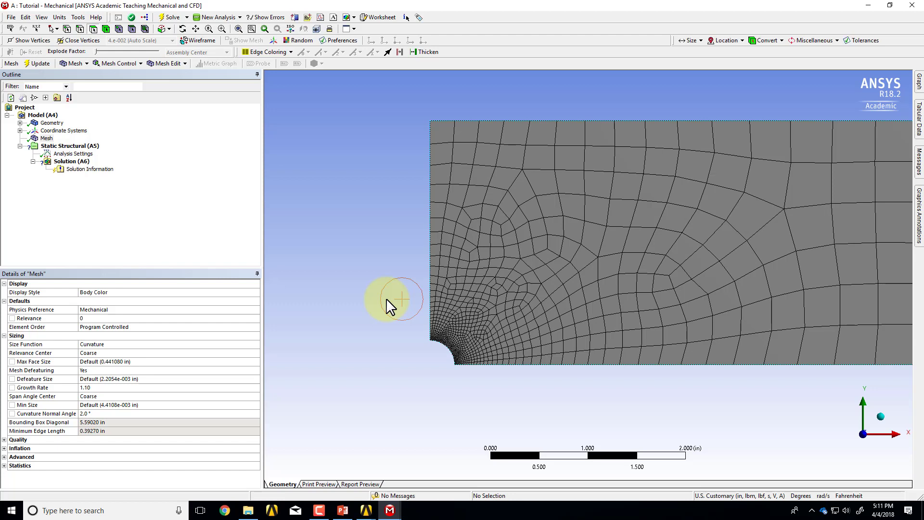
{"action": "mouse_move", "coordinate": [410, 221]}
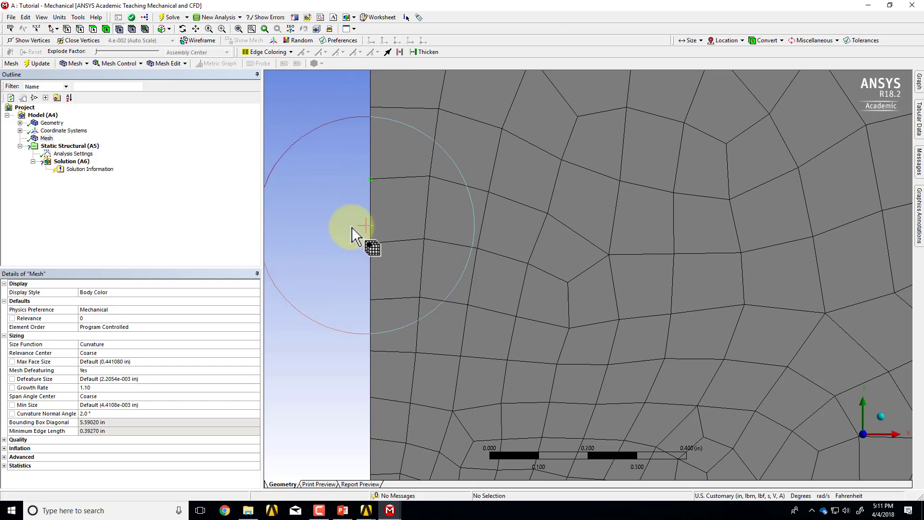
{"action": "mouse_move", "coordinate": [428, 247]}
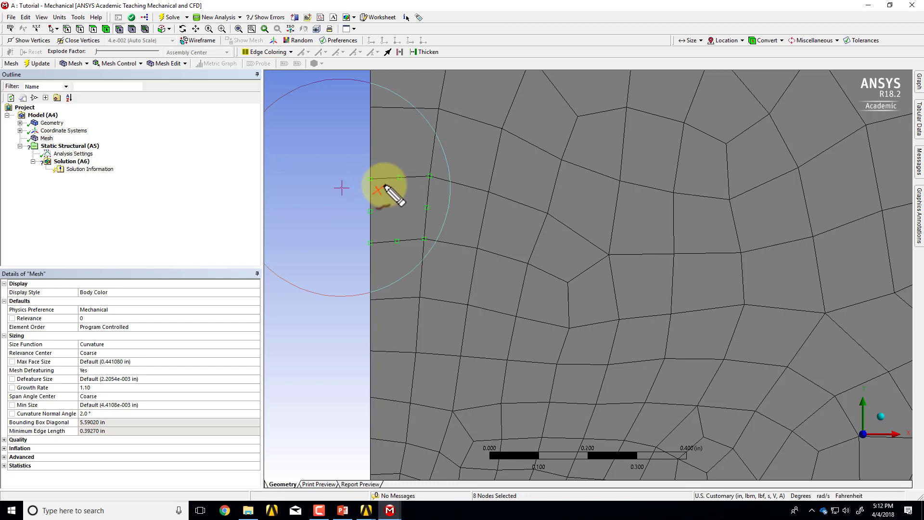
{"action": "mouse_move", "coordinate": [386, 200]}
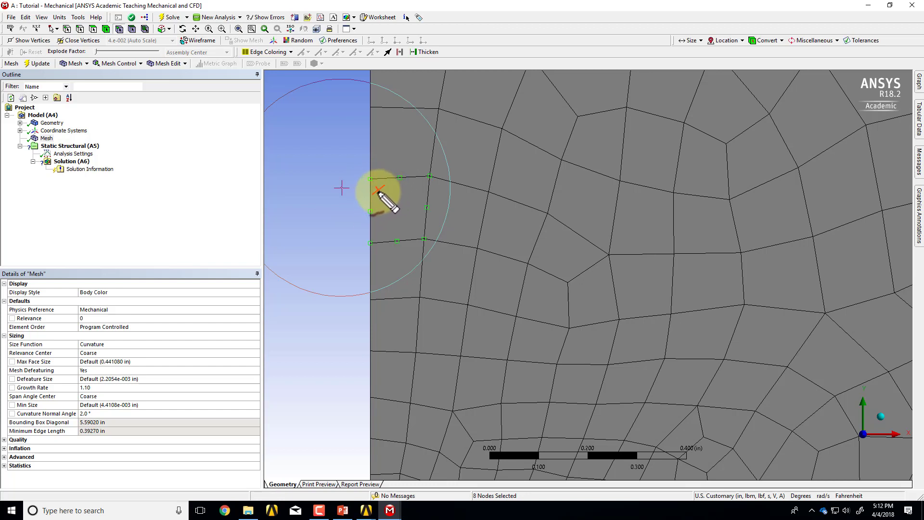
{"action": "mouse_move", "coordinate": [372, 192]}
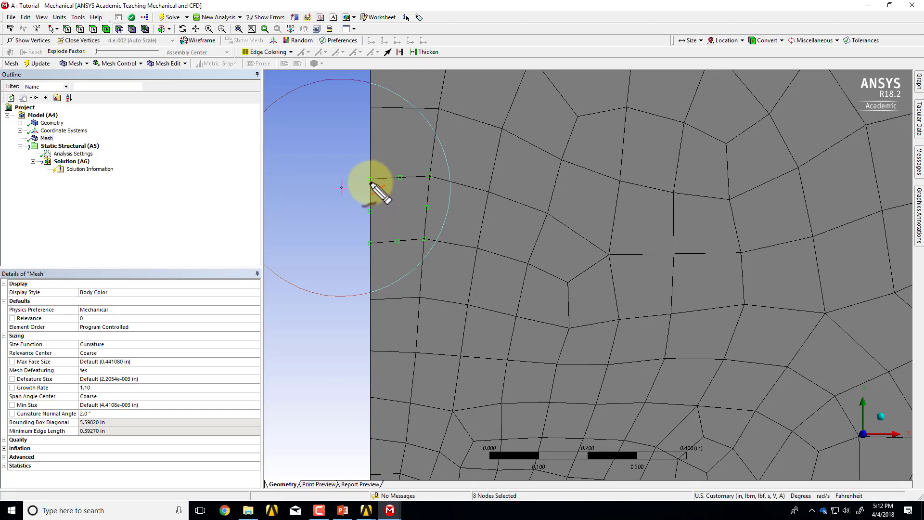
{"action": "mouse_move", "coordinate": [377, 219]}
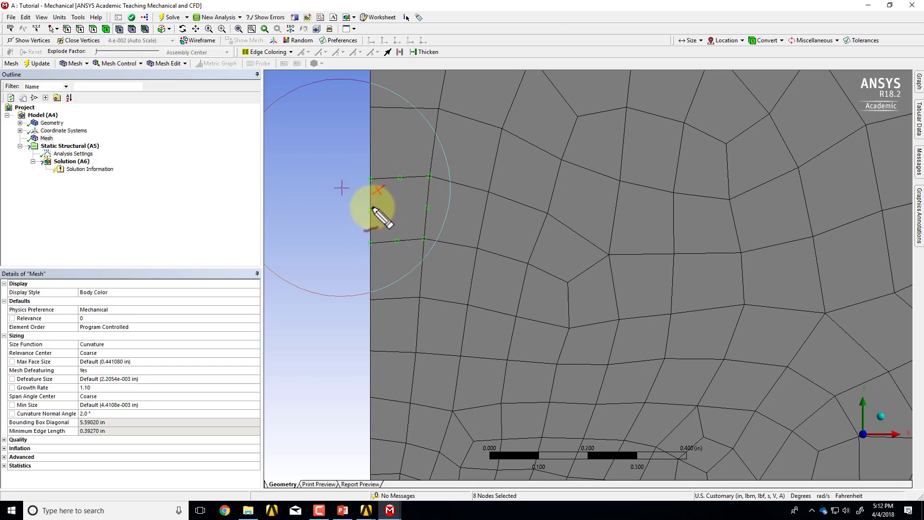
{"action": "mouse_move", "coordinate": [386, 247]}
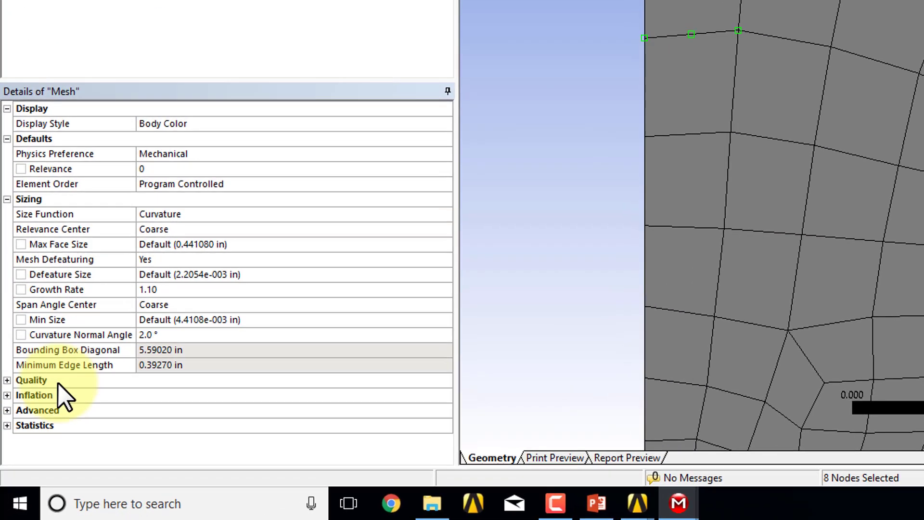
Expand Statistics to read 2936 nodes and 937 elements for the current mesh
{"action": "left_click", "coordinate": [8, 425]}
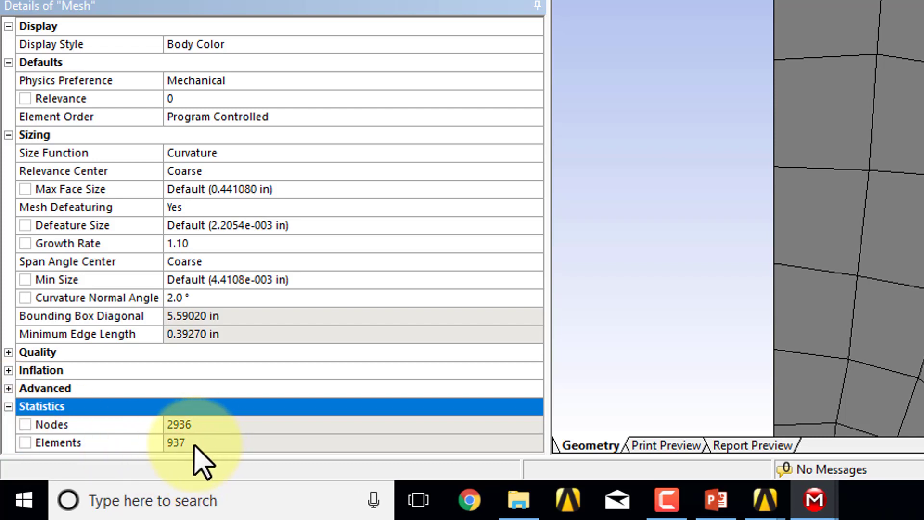
{"action": "mouse_move", "coordinate": [194, 454]}
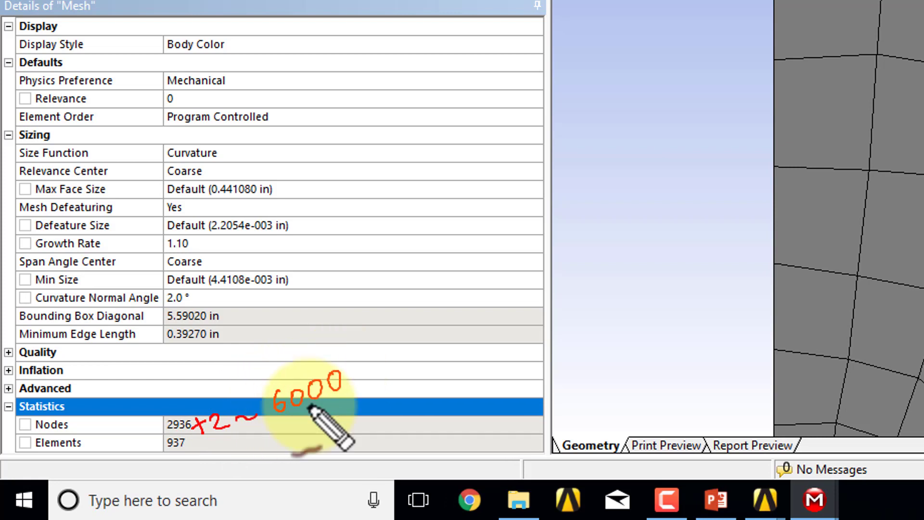
{"action": "mouse_move", "coordinate": [353, 425]}
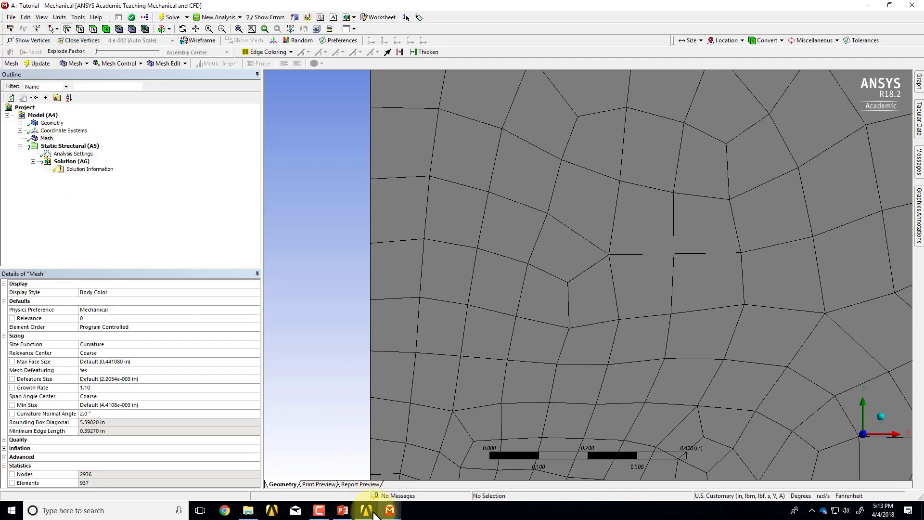
Archive the Workbench project as plate_with_hole.wbpz, replacing the existing archive
{"action": "left_click", "coordinate": [366, 510]}
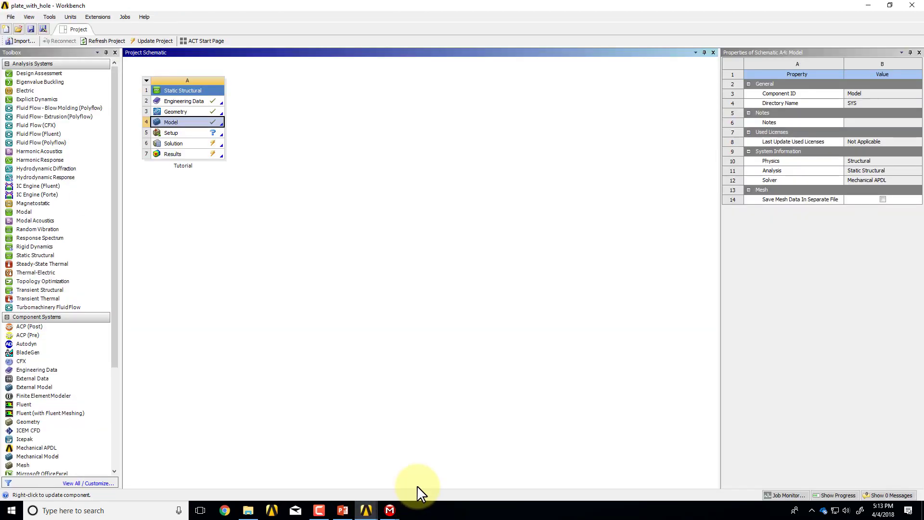
{"action": "left_click", "coordinate": [9, 16]}
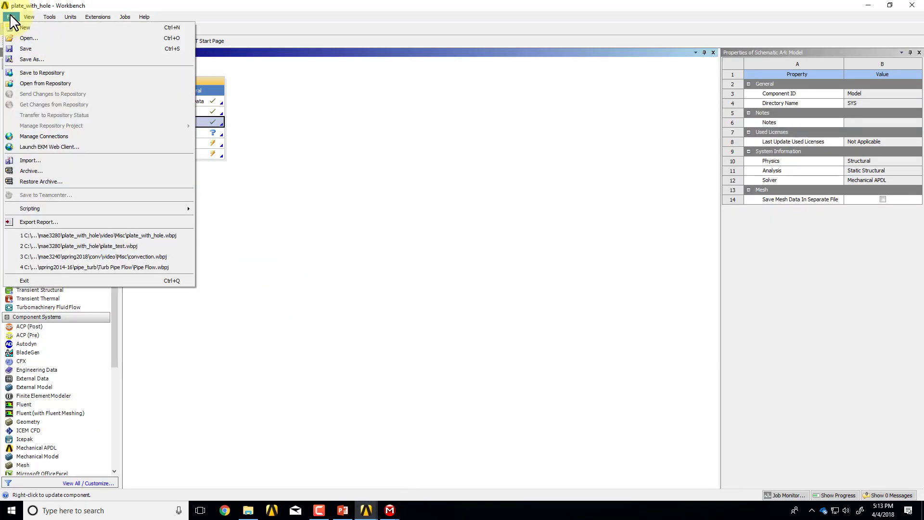
{"action": "left_click", "coordinate": [31, 171]}
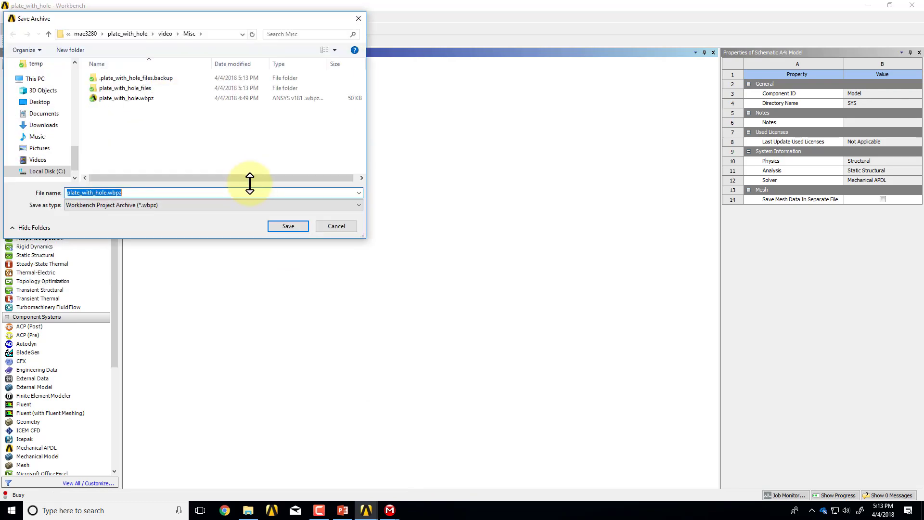
{"action": "left_click", "coordinate": [288, 225]}
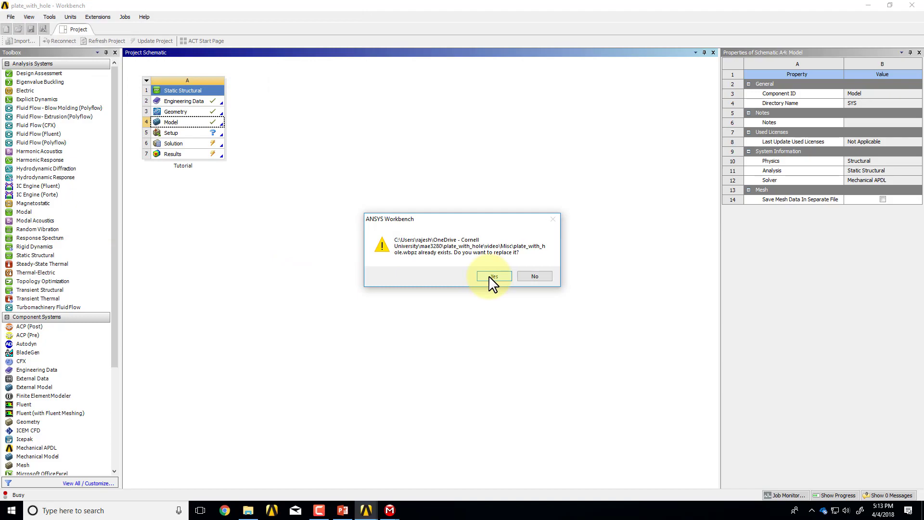
{"action": "left_click", "coordinate": [493, 276]}
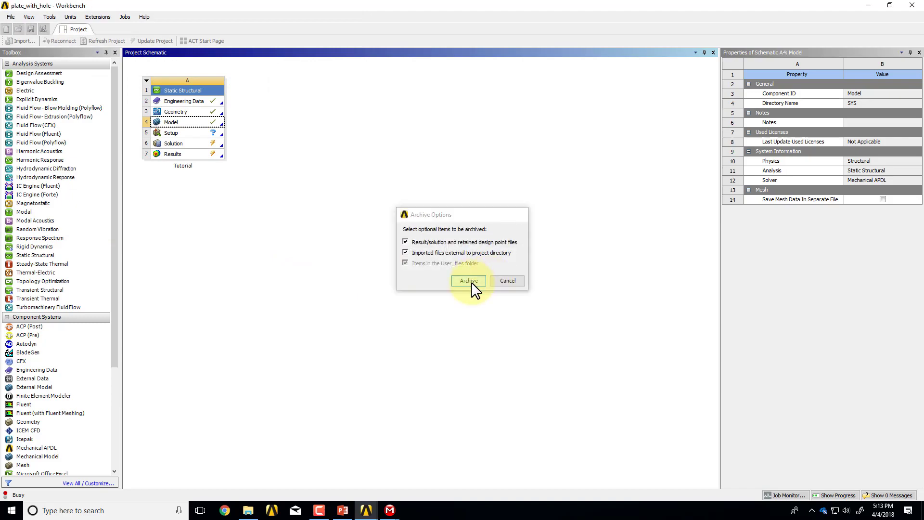